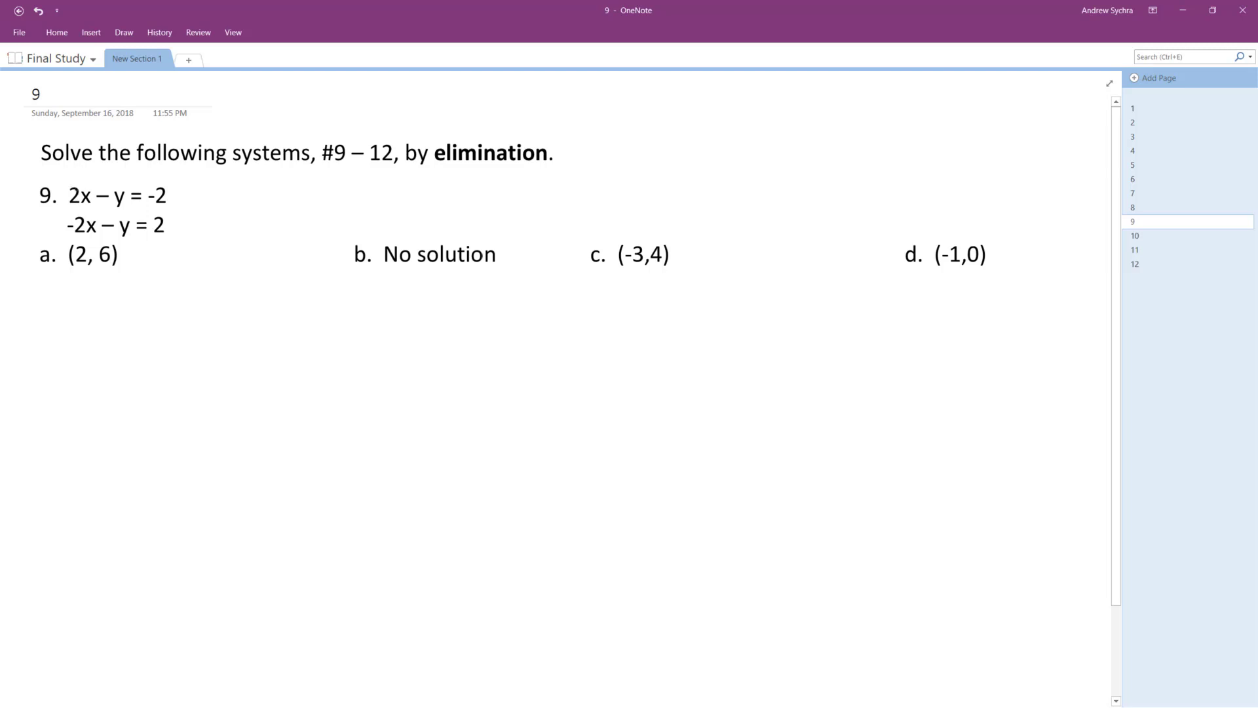
Step: Strike out 2x and −2x as cancelling, then handwrite the sum −2y = 0
drag(73, 187, 87, 228)
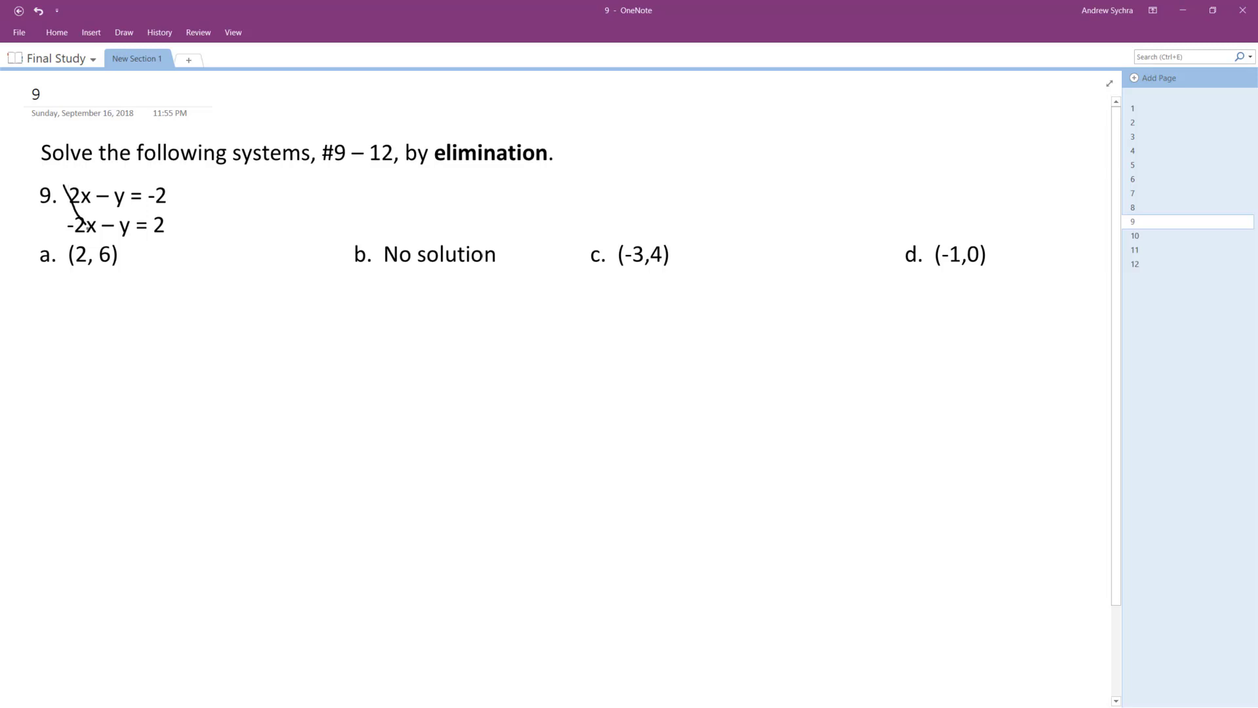
drag(72, 177, 84, 234)
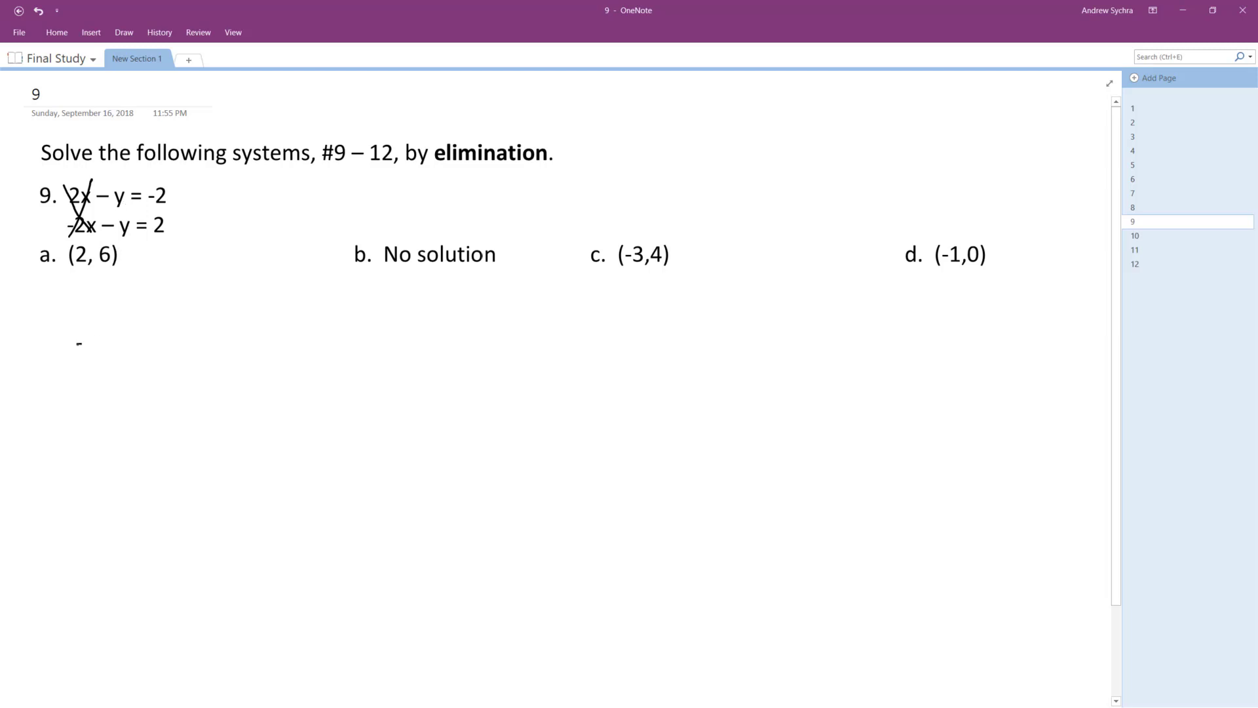
drag(76, 341, 133, 366)
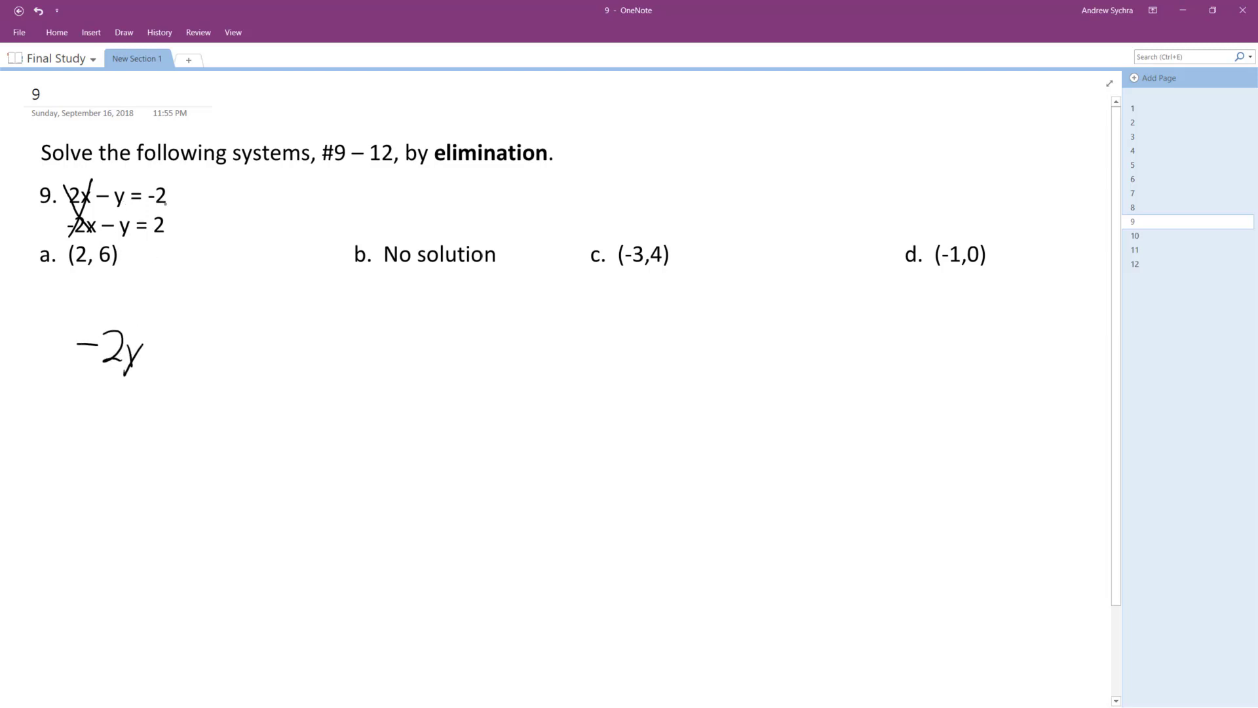
drag(160, 345, 197, 345)
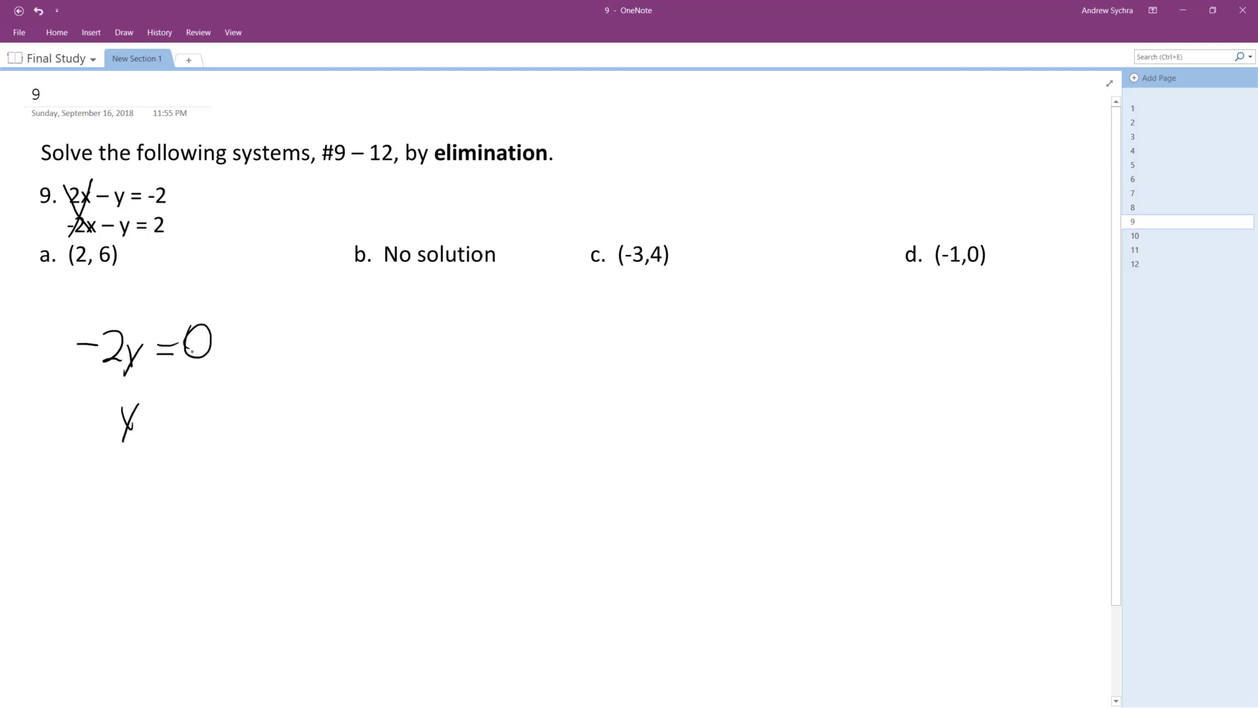
Step: Handwrite y = 0, the substitution 2x − 0 = −2, and start 2x below
drag(140, 412, 173, 413)
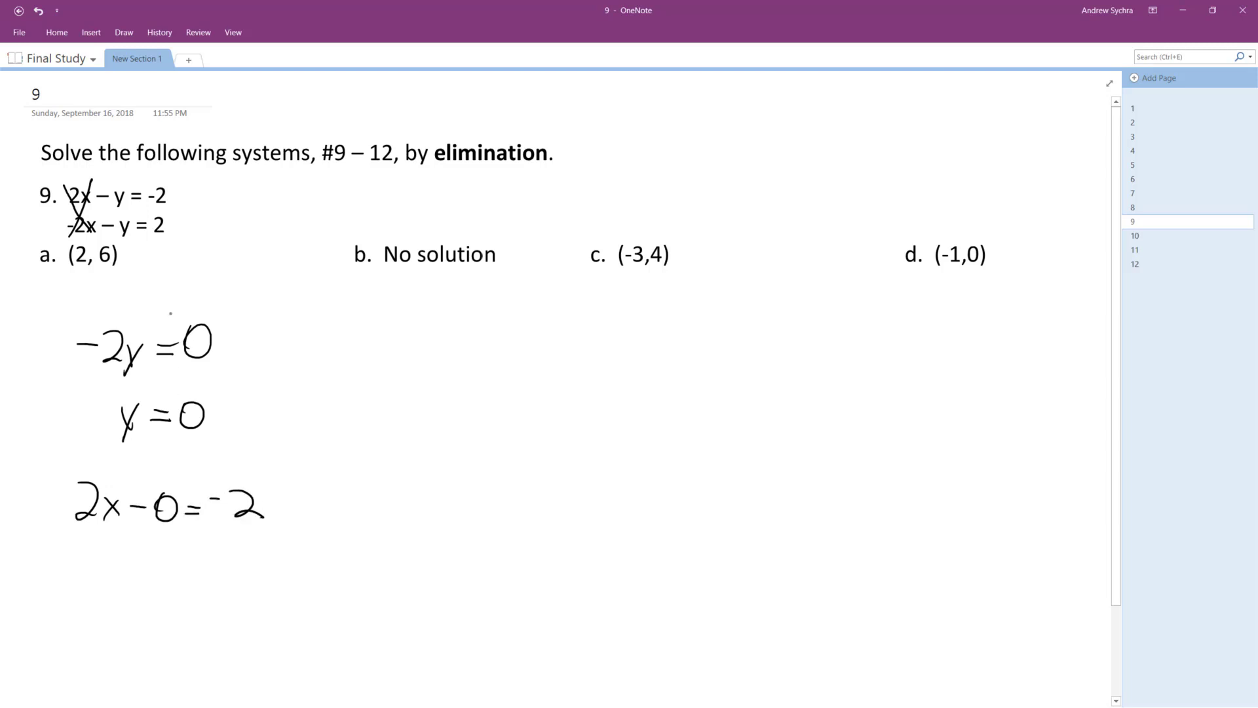
drag(84, 562, 140, 578)
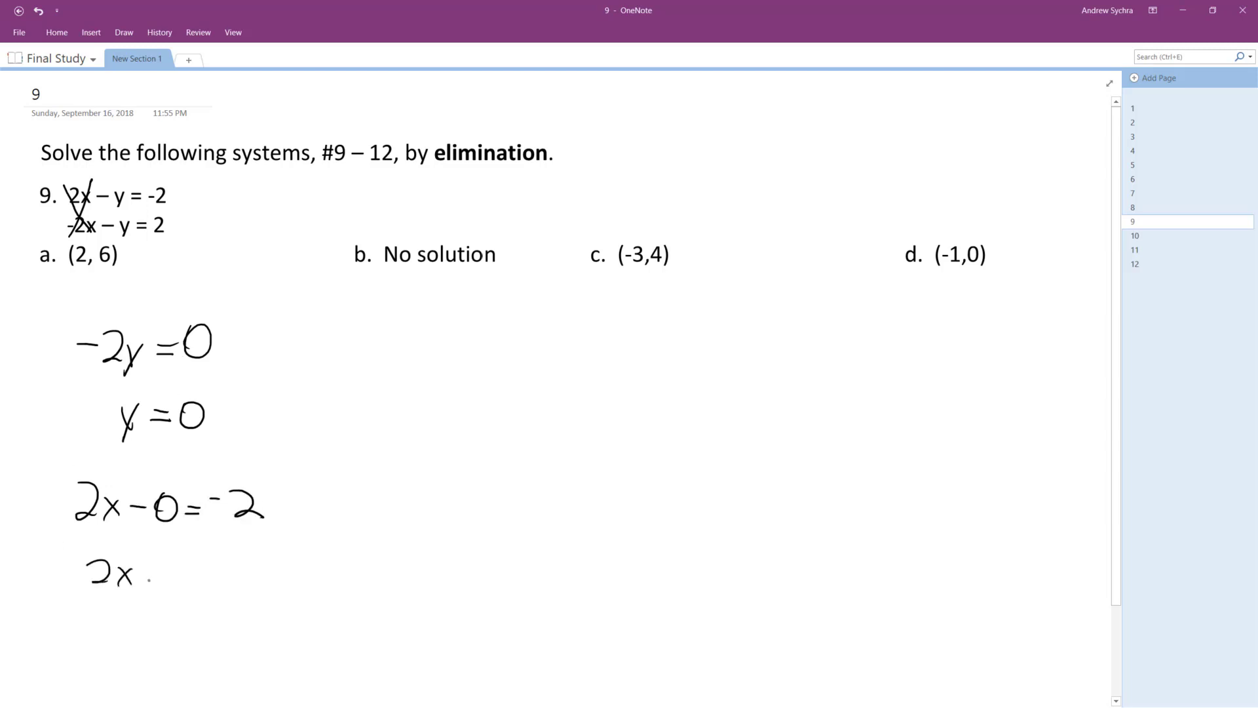